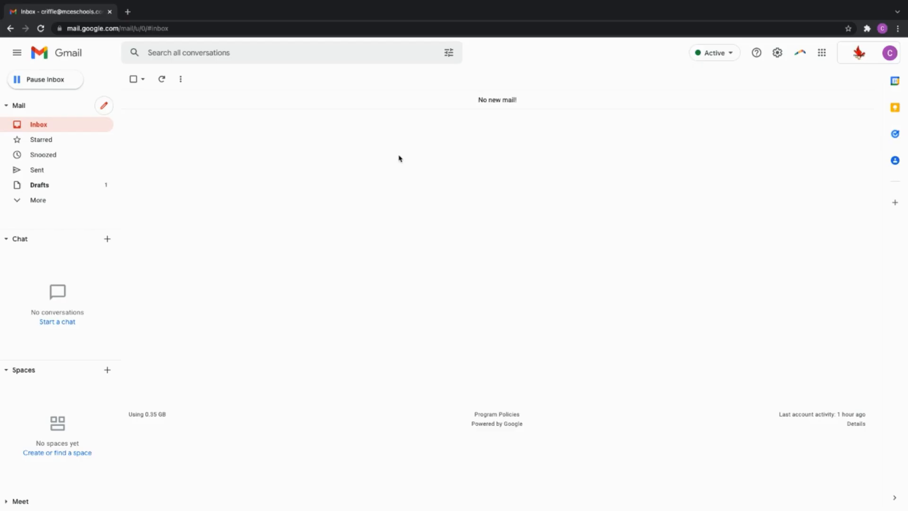
{"action": "mouse_move", "coordinate": [449, 147]}
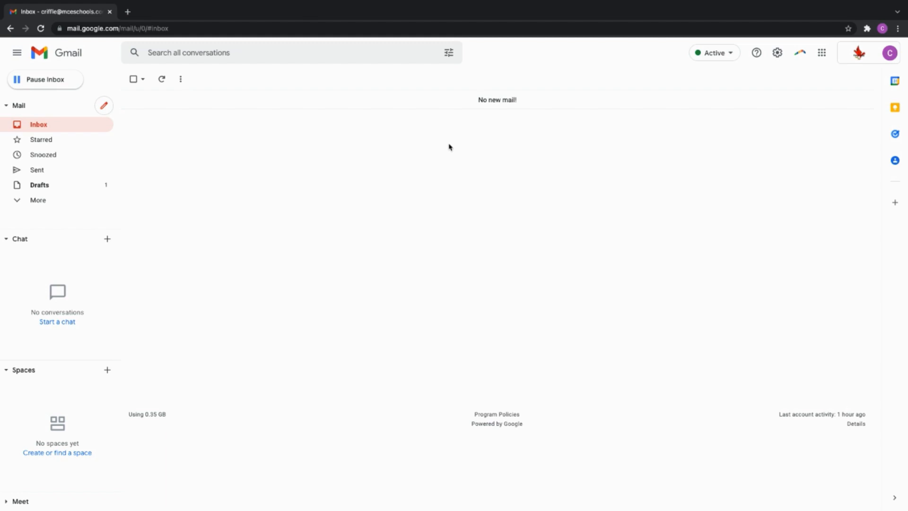
{"action": "mouse_move", "coordinate": [457, 145]}
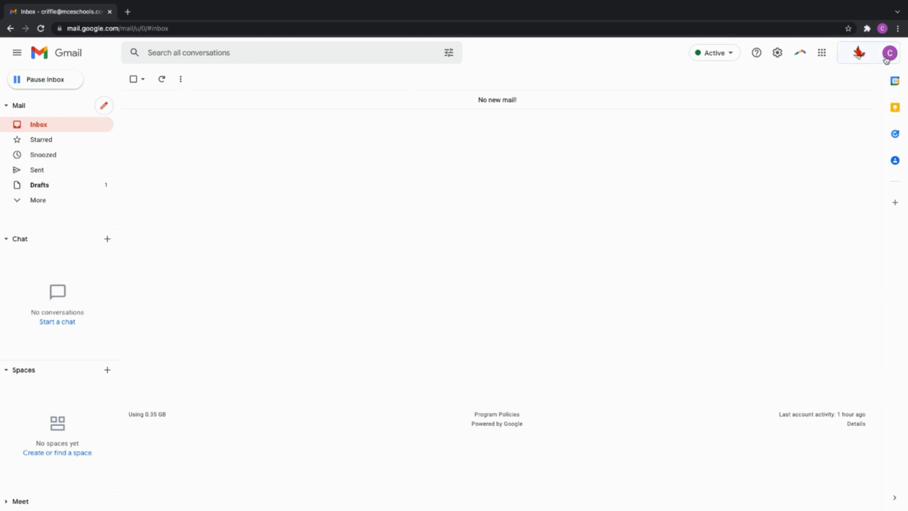
{"action": "mouse_move", "coordinate": [889, 52]}
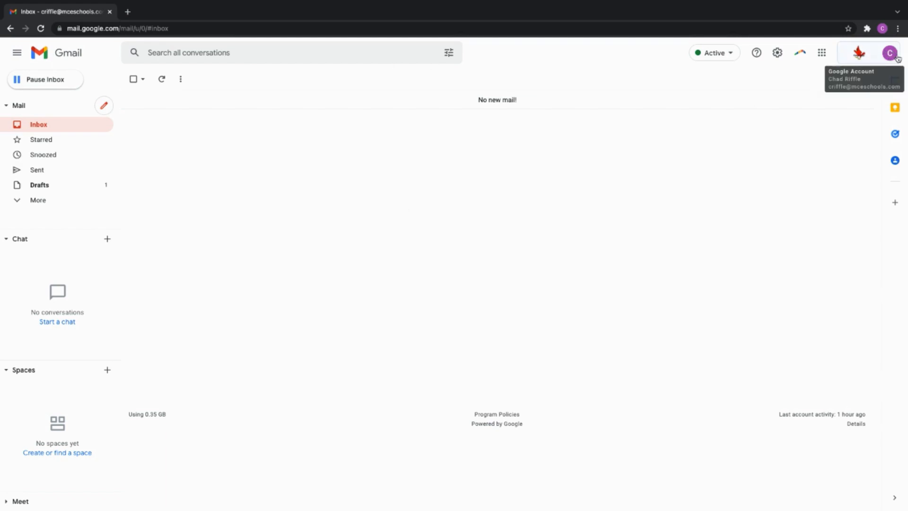
{"action": "mouse_move", "coordinate": [889, 53]}
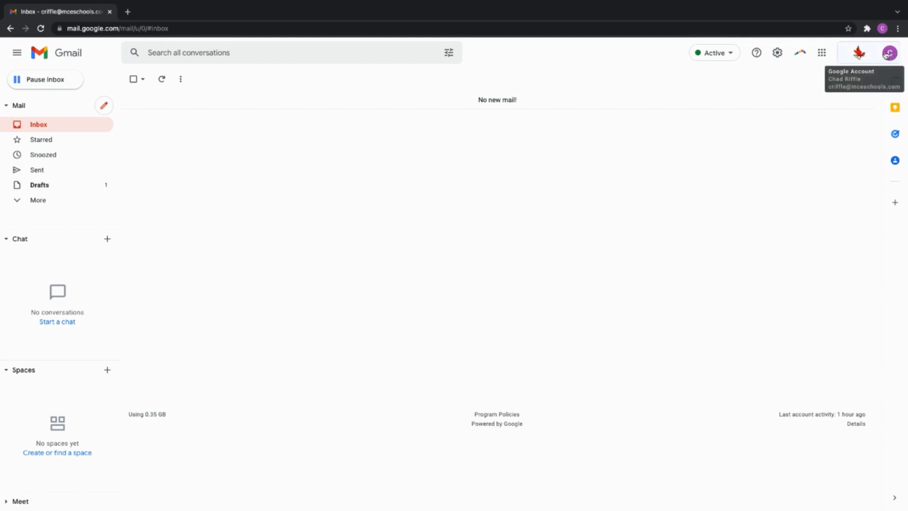
- Open the Gmail account menu from the avatar at the top right
{"action": "left_click", "coordinate": [890, 52]}
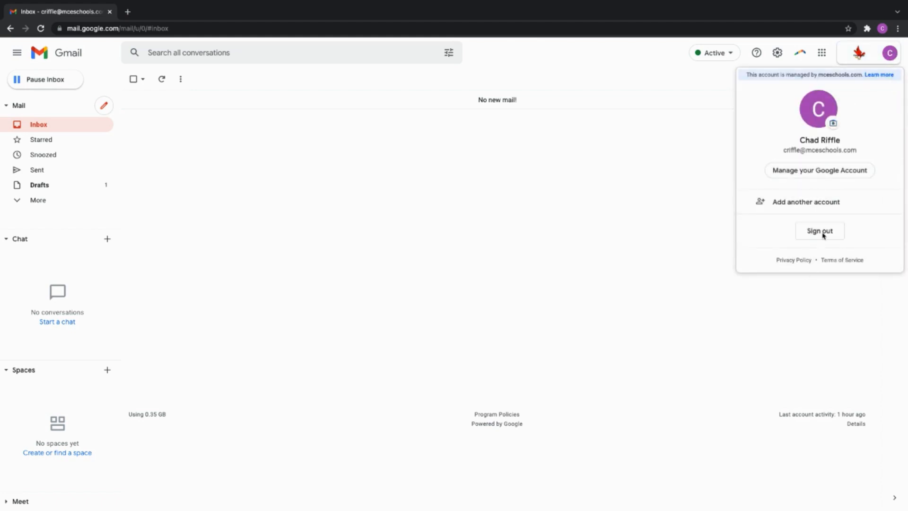
{"action": "mouse_move", "coordinate": [795, 155]}
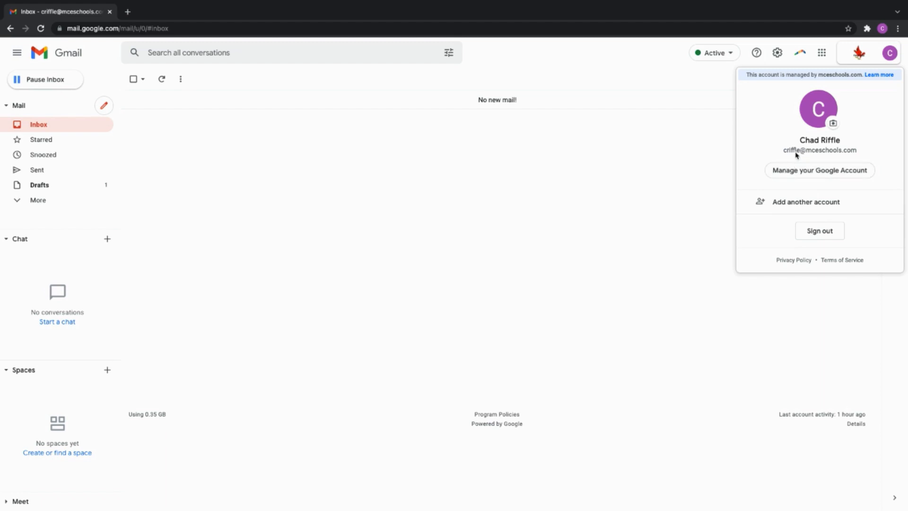
{"action": "mouse_move", "coordinate": [830, 152]}
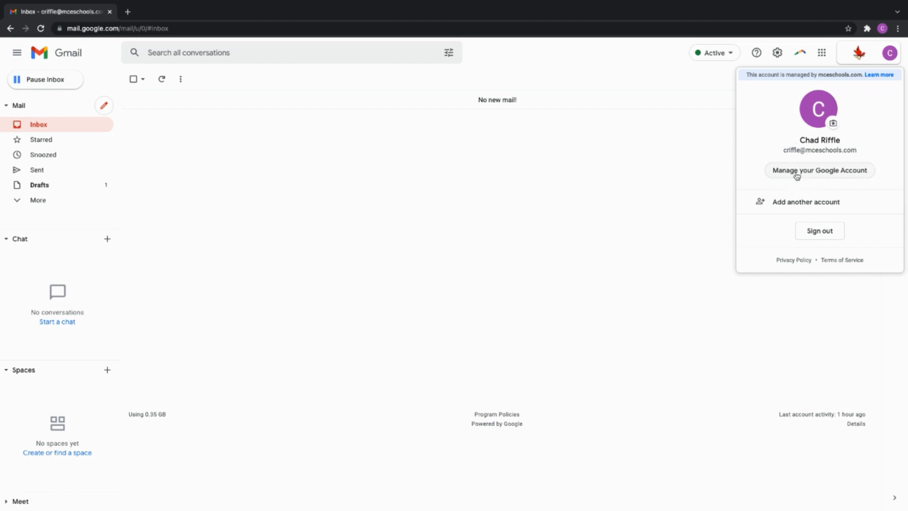
- Go to Manage your Google Account, then Security, and scroll to 'Signing in to Google'
{"action": "left_click", "coordinate": [818, 169]}
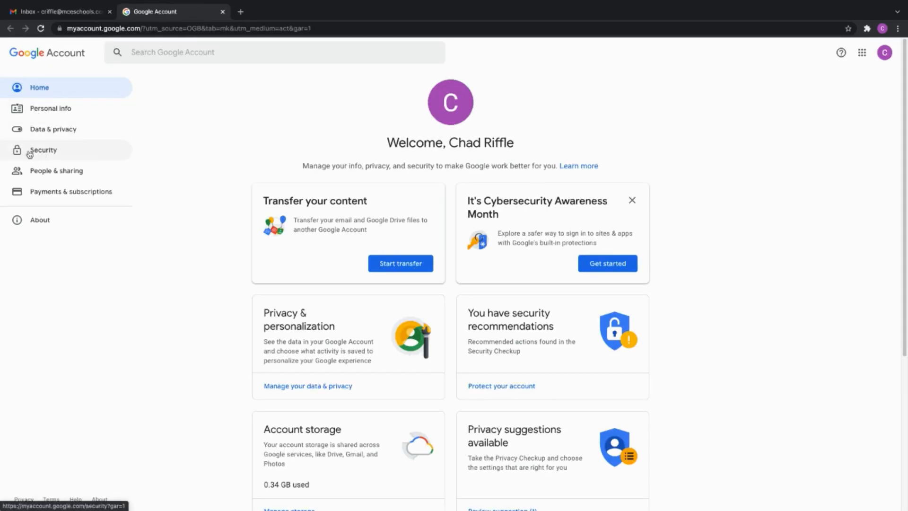
{"action": "left_click", "coordinate": [42, 150]}
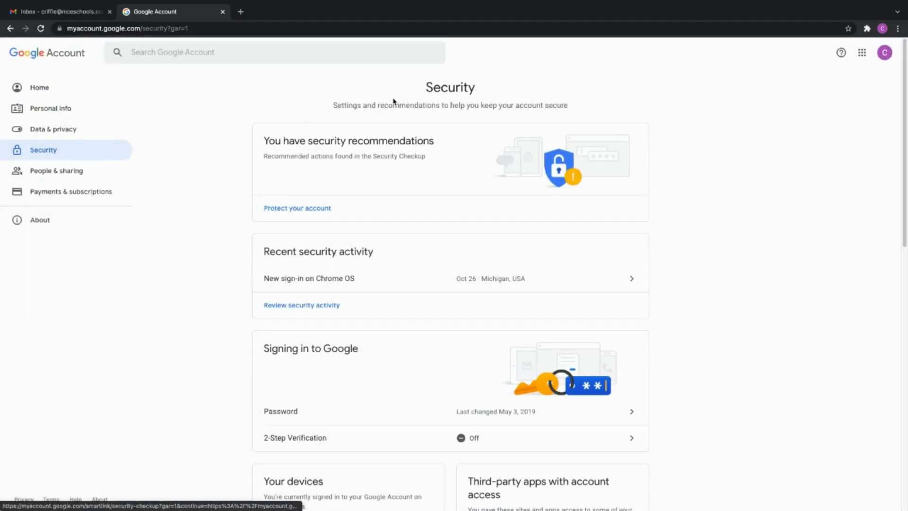
{"action": "scroll", "scroll_direction": "down", "scroll_amount": 3}
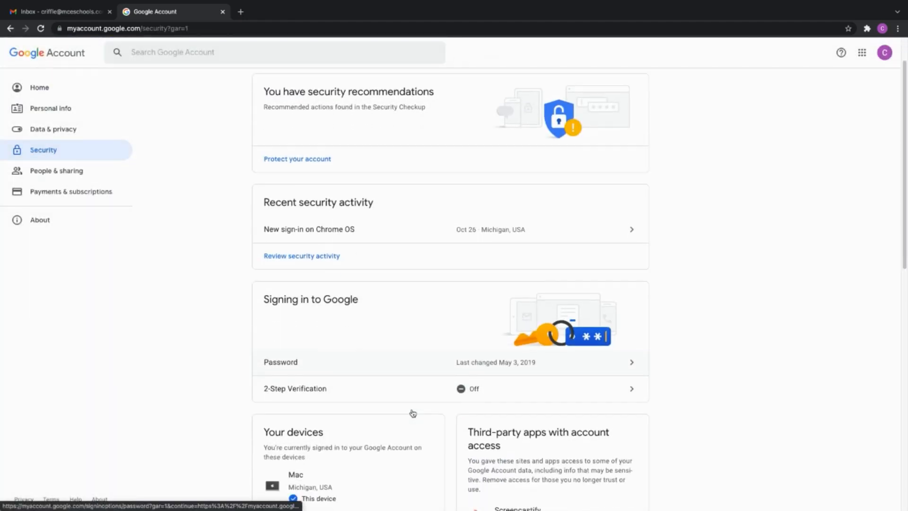
{"action": "scroll", "scroll_direction": "down", "scroll_amount": 3}
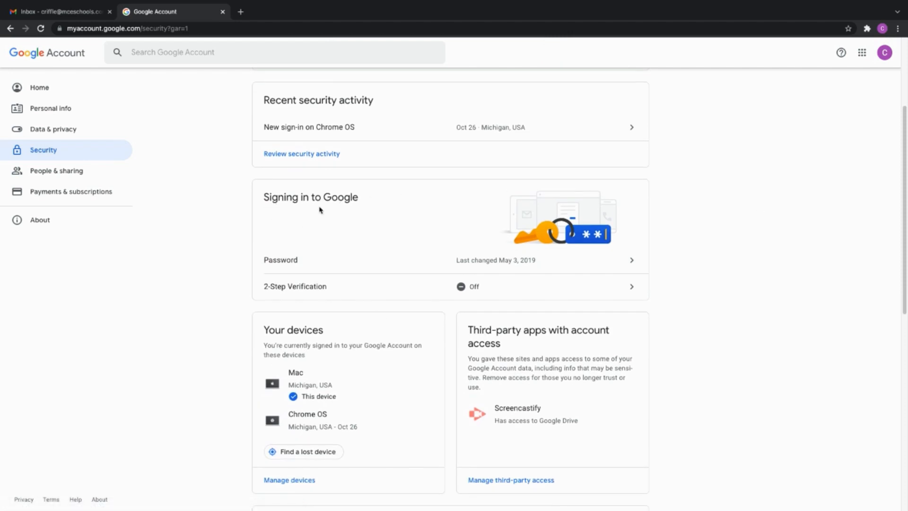
{"action": "mouse_move", "coordinate": [321, 289]}
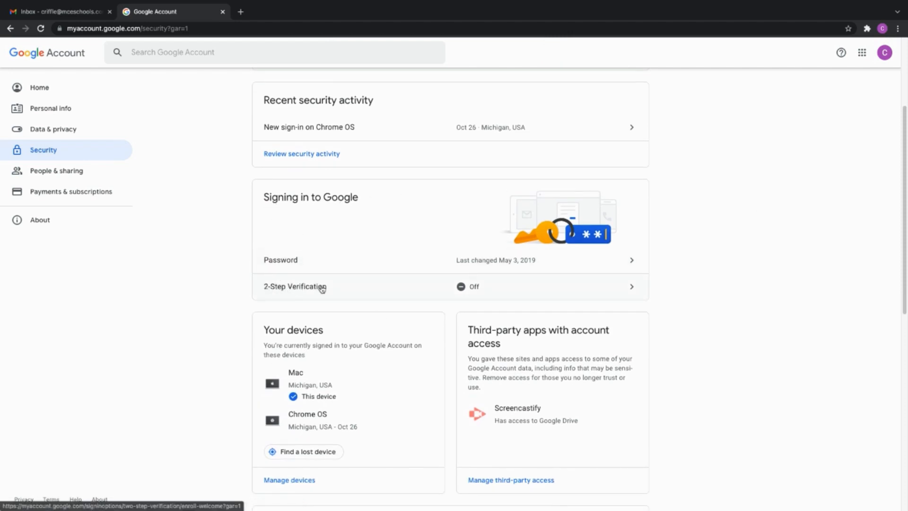
{"action": "mouse_move", "coordinate": [471, 291]}
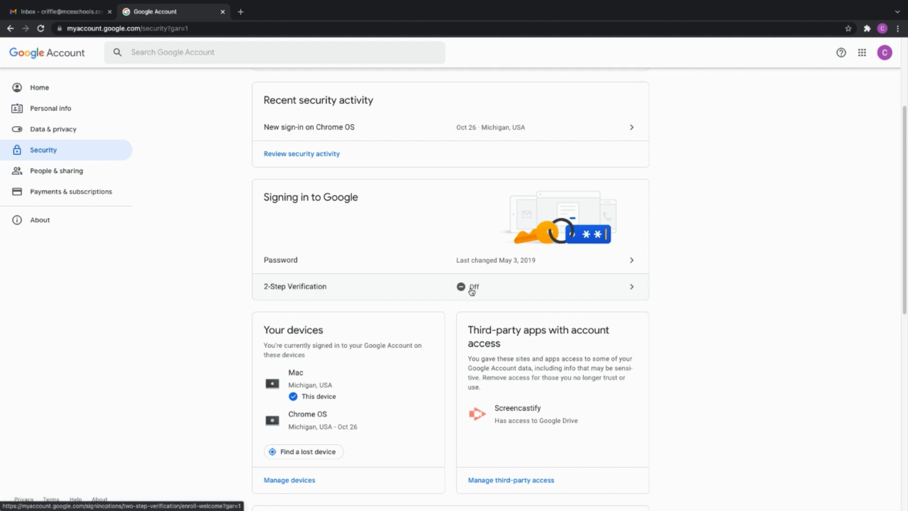
{"action": "mouse_move", "coordinate": [457, 292]}
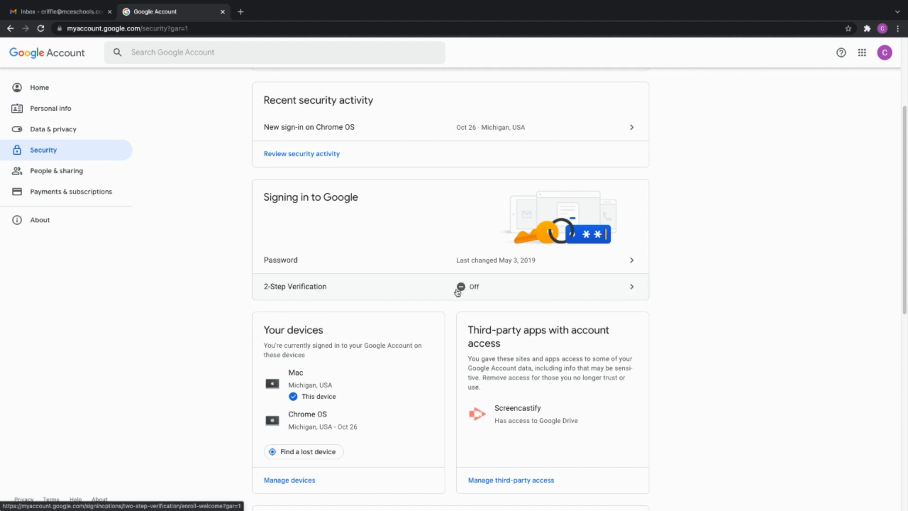
{"action": "mouse_move", "coordinate": [625, 290]}
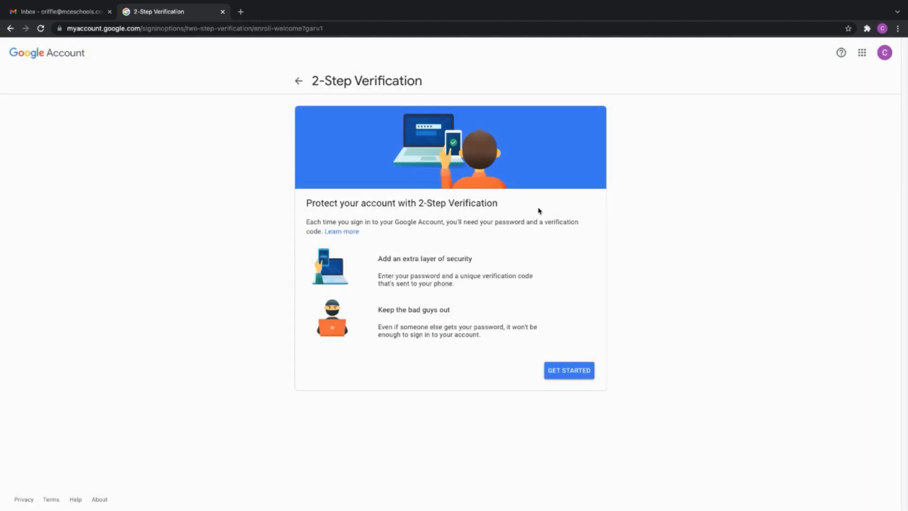
{"action": "mouse_move", "coordinate": [550, 395]}
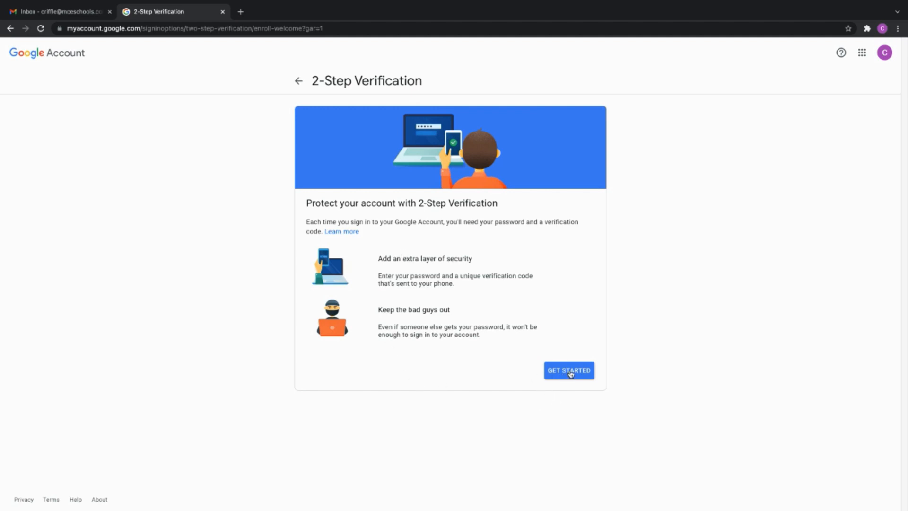
- Start 2-Step Verification setup with GET STARTED
{"action": "left_click", "coordinate": [567, 370]}
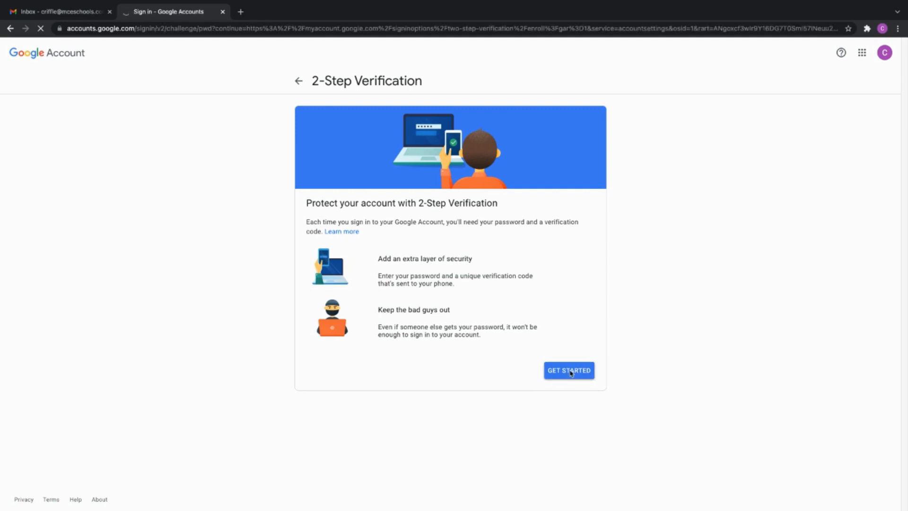
- Re-enter the account password and continue to the phone setup page
{"action": "left_click", "coordinate": [567, 370]}
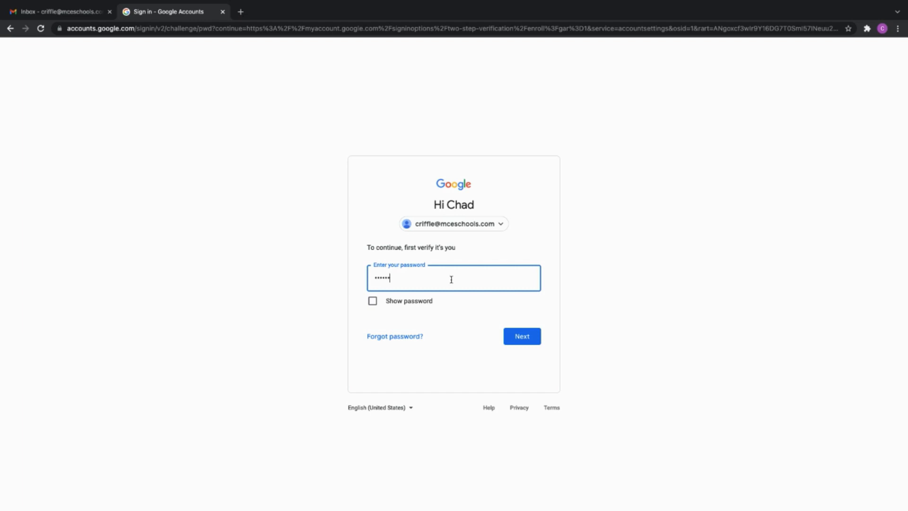
{"action": "left_click", "coordinate": [521, 336]}
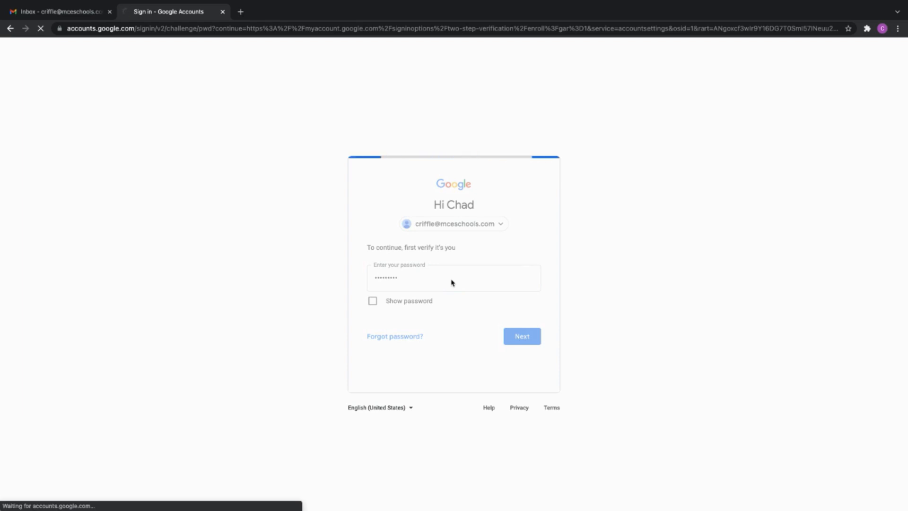
{"action": "left_click", "coordinate": [520, 336]}
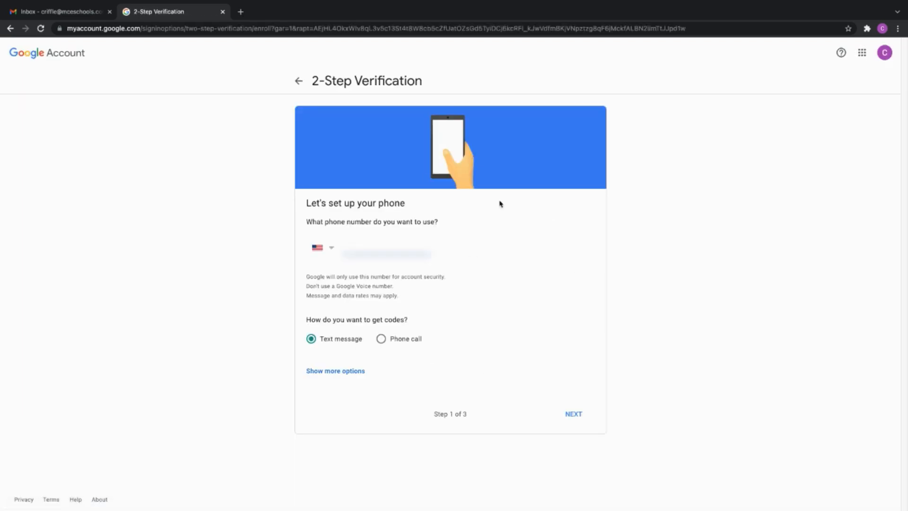
- Enter the phone number, choose text message codes, and submit step 1
{"action": "left_click", "coordinate": [381, 338]}
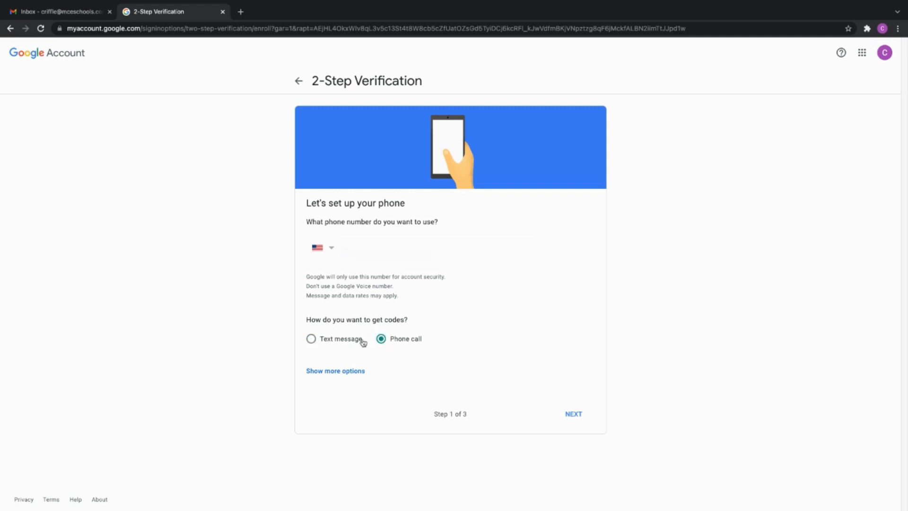
{"action": "left_click", "coordinate": [335, 371]}
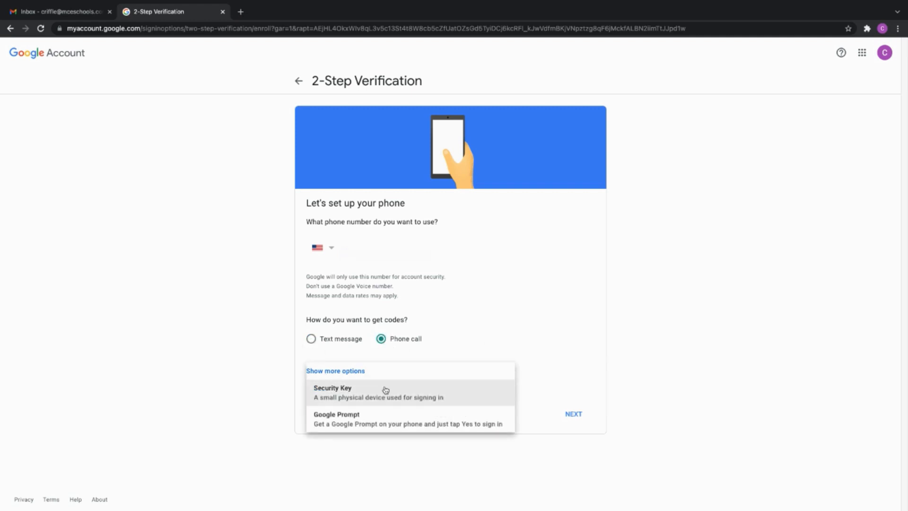
{"action": "mouse_move", "coordinate": [325, 403]}
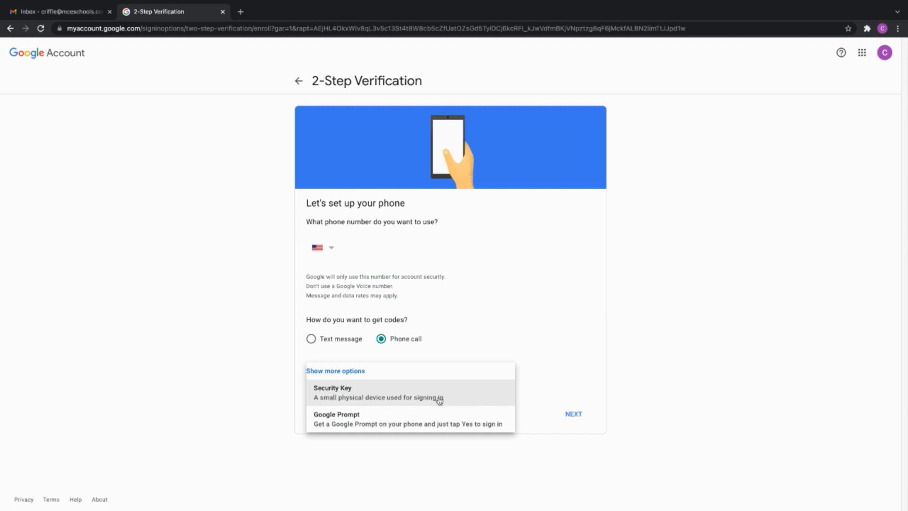
{"action": "mouse_move", "coordinate": [346, 427]}
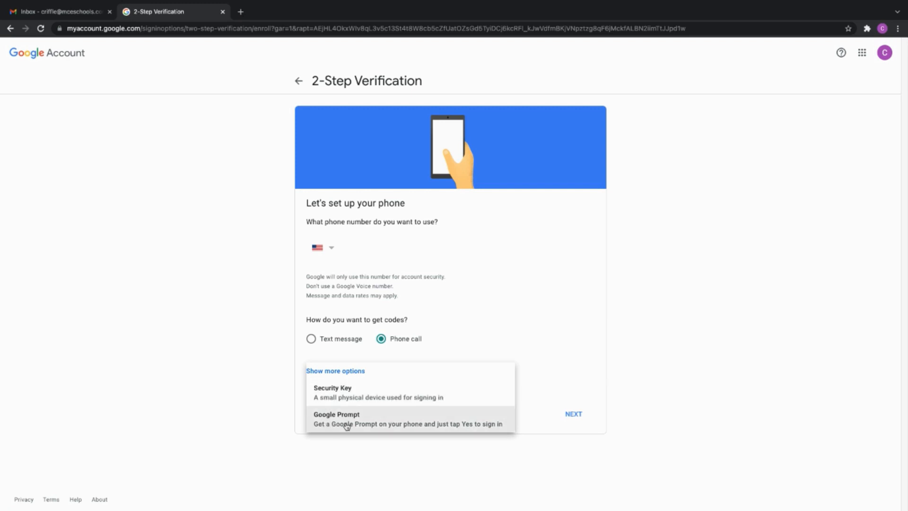
{"action": "mouse_move", "coordinate": [524, 328]}
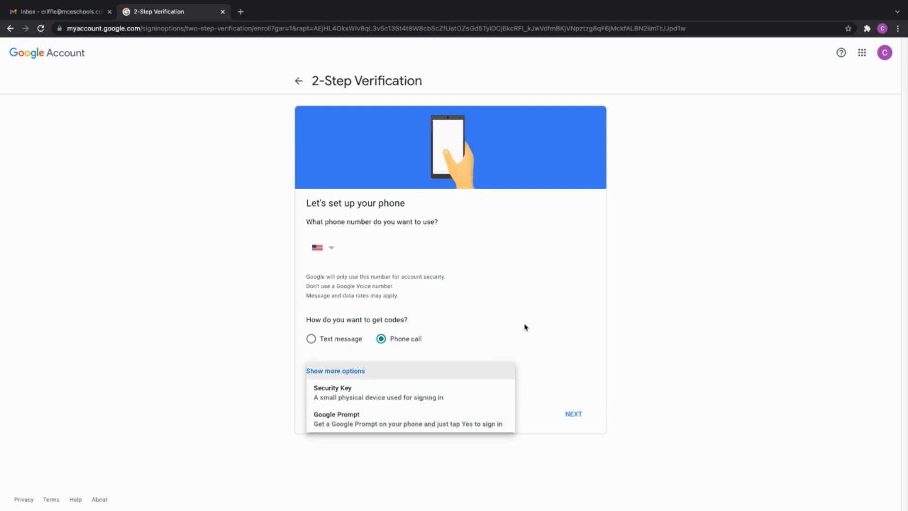
{"action": "left_click", "coordinate": [335, 370]}
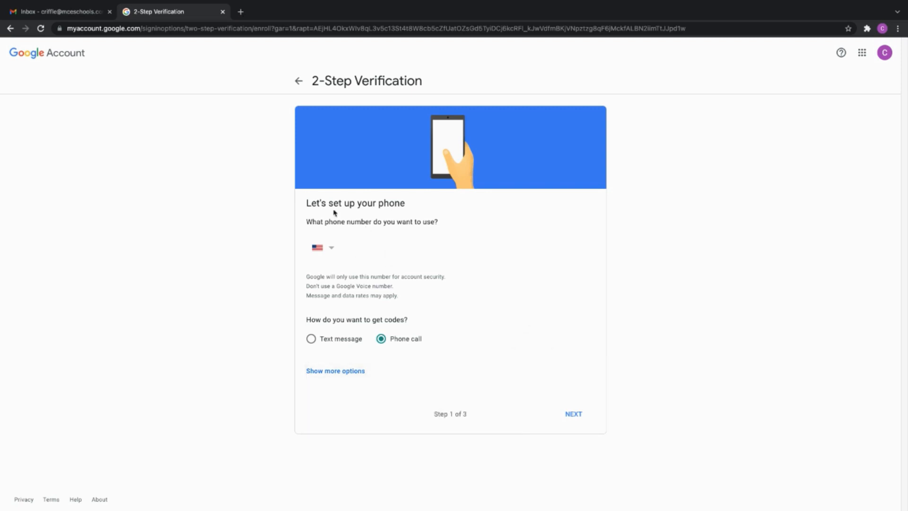
{"action": "mouse_move", "coordinate": [418, 321]}
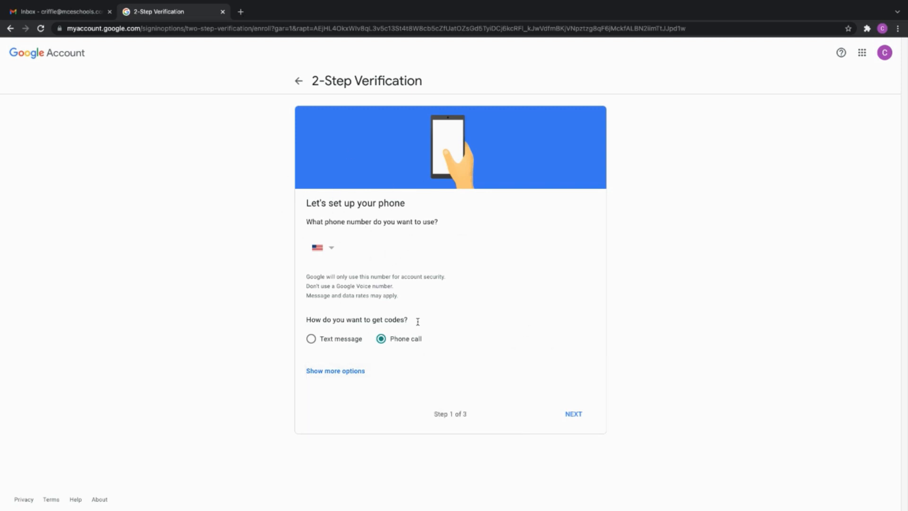
{"action": "mouse_move", "coordinate": [284, 173]}
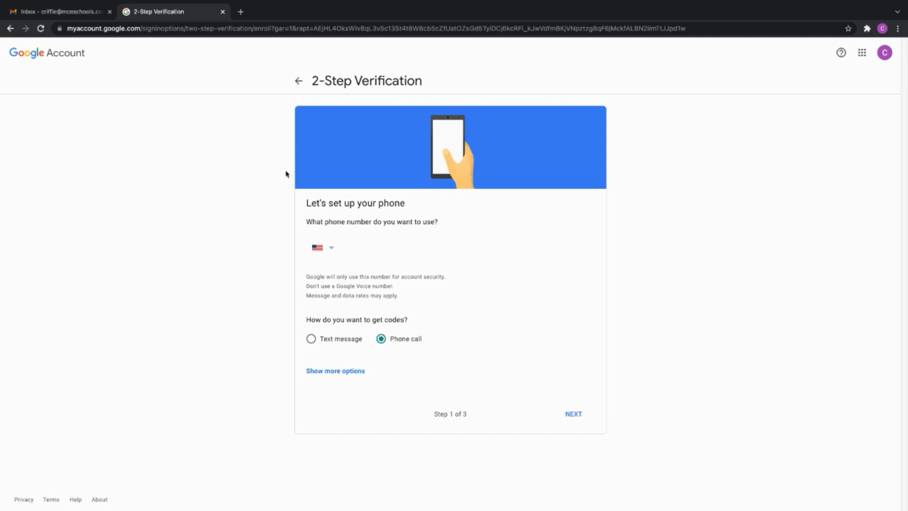
{"action": "left_click", "coordinate": [311, 339]}
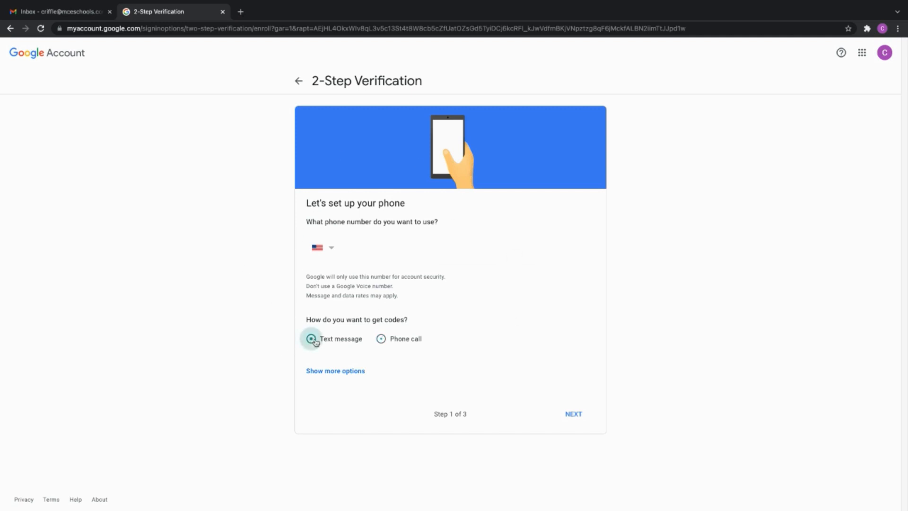
{"action": "left_click", "coordinate": [311, 339]}
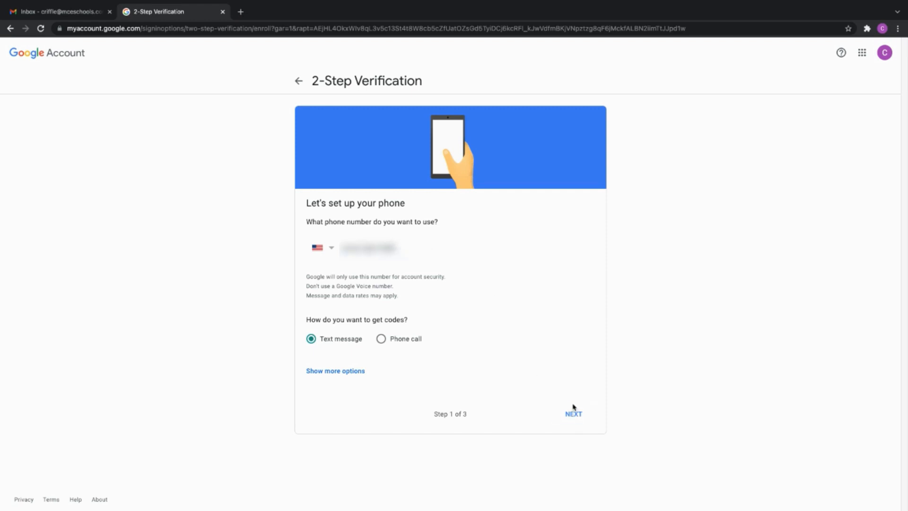
{"action": "left_click", "coordinate": [572, 413]}
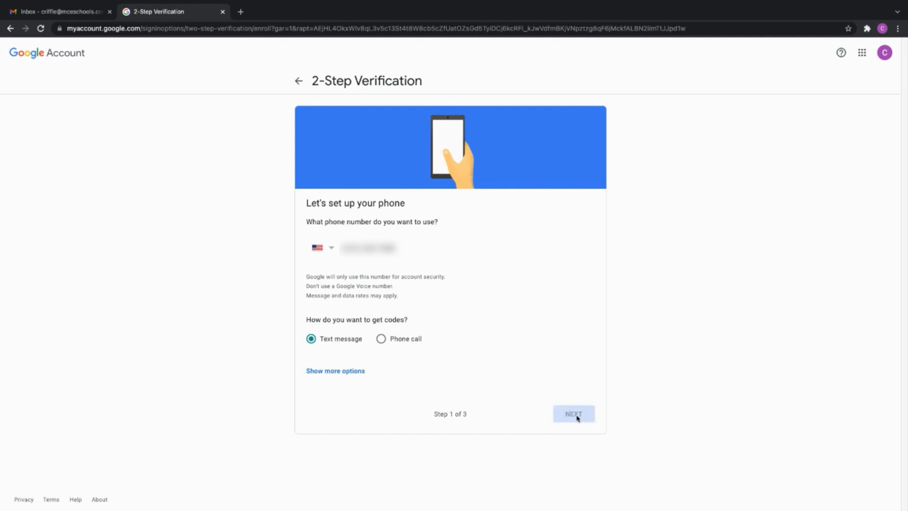
{"action": "left_click", "coordinate": [572, 413]}
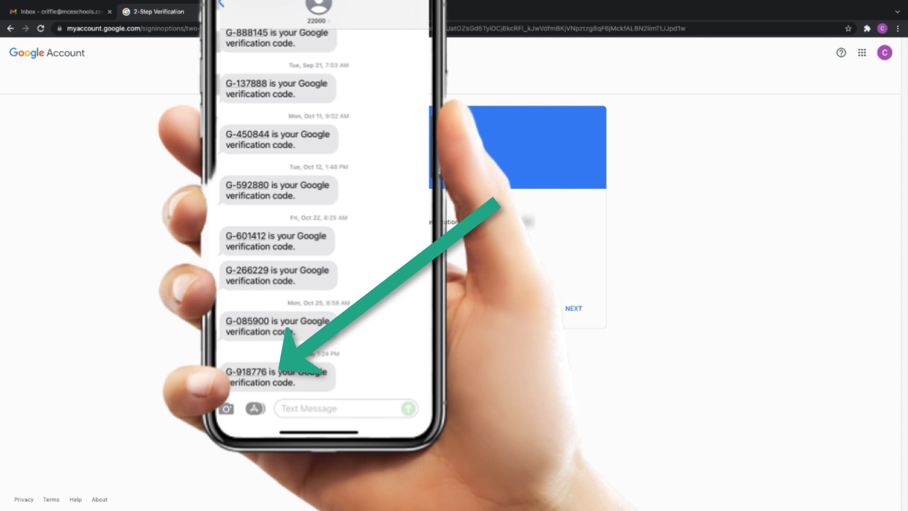
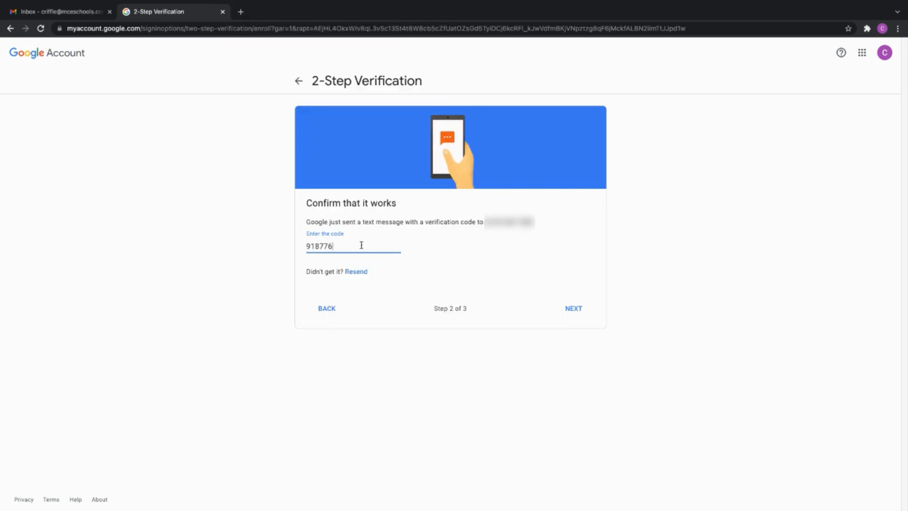
{"action": "left_click", "coordinate": [572, 307]}
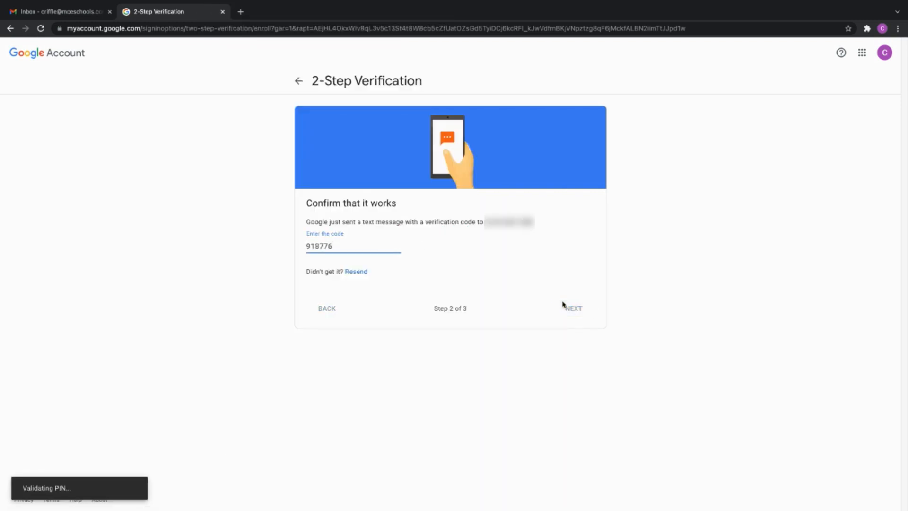
{"action": "left_click", "coordinate": [572, 307]}
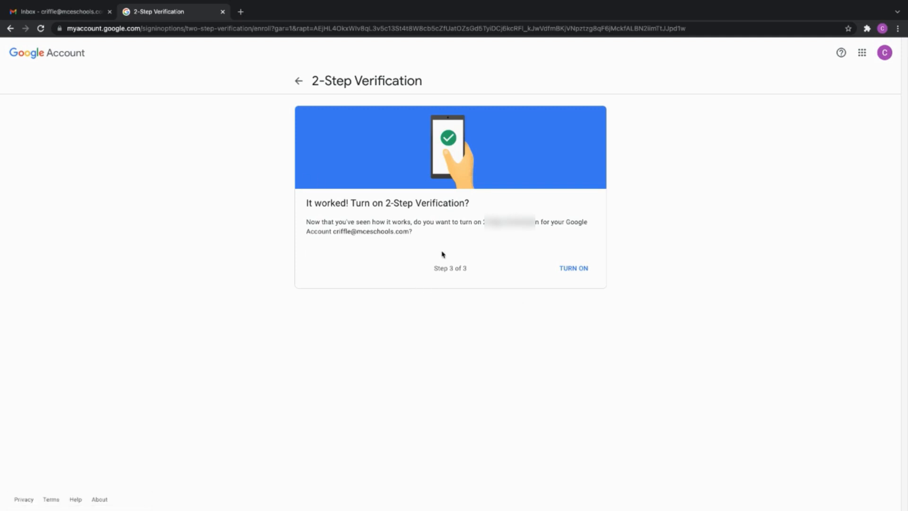
{"action": "left_click", "coordinate": [573, 268]}
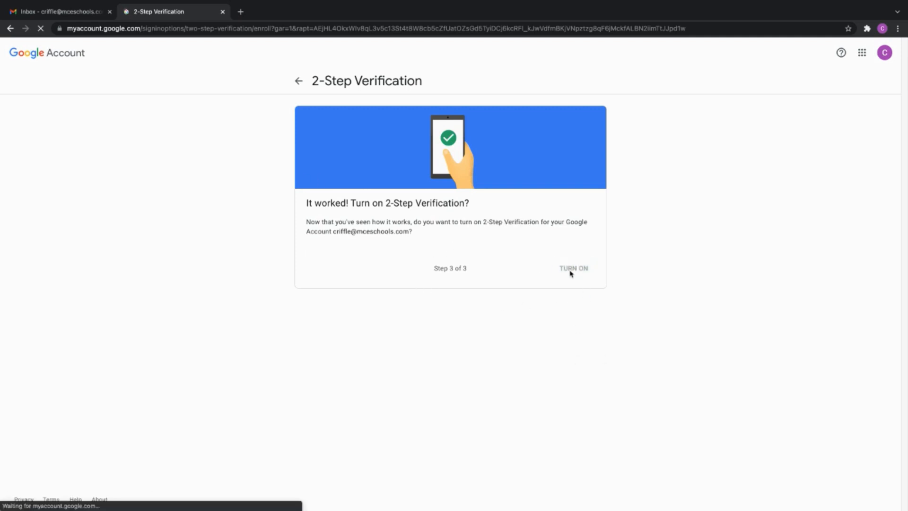
{"action": "left_click", "coordinate": [572, 268]}
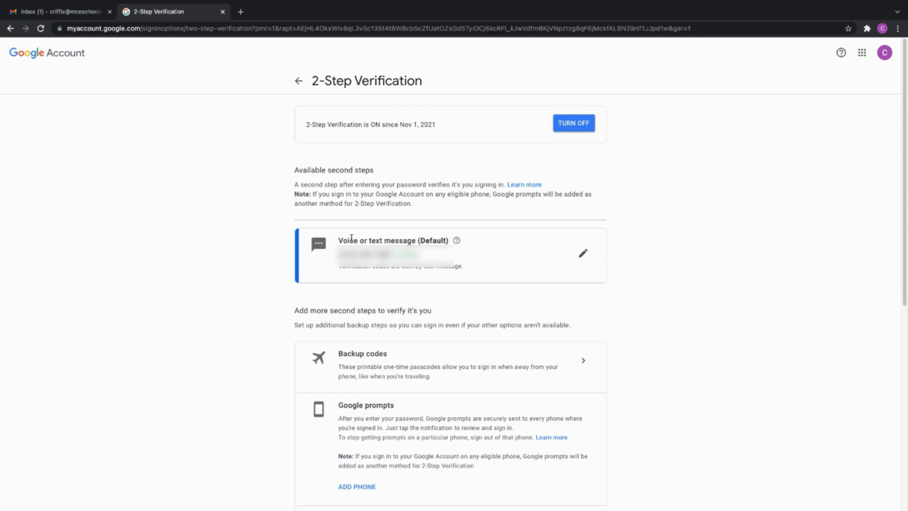
{"action": "mouse_move", "coordinate": [515, 261]}
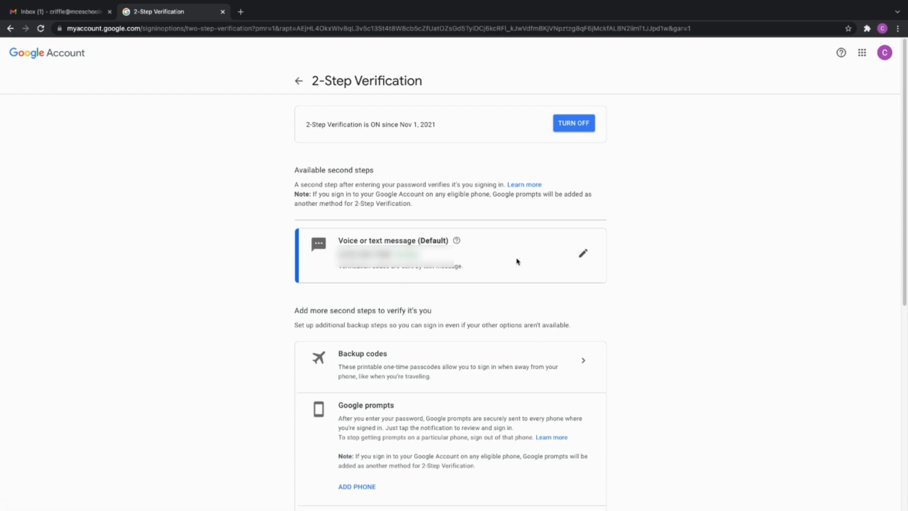
{"action": "mouse_move", "coordinate": [391, 134]}
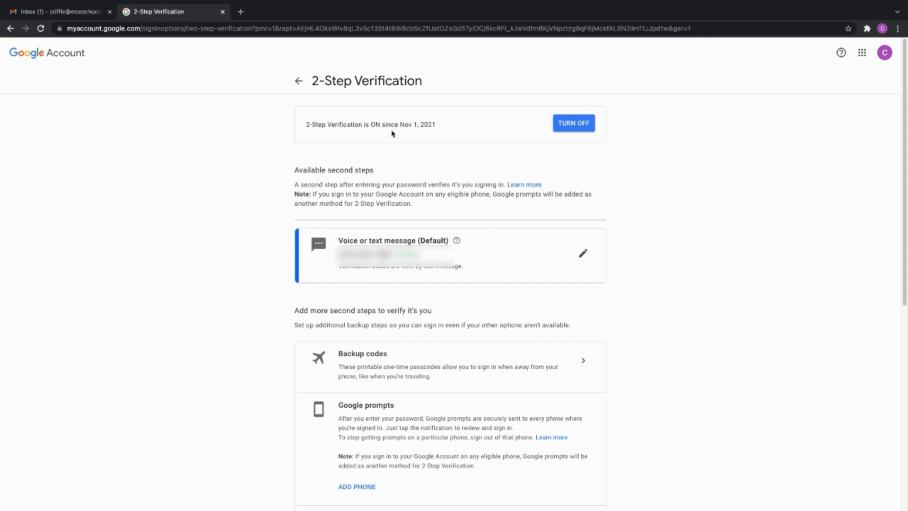
{"action": "mouse_move", "coordinate": [454, 232]}
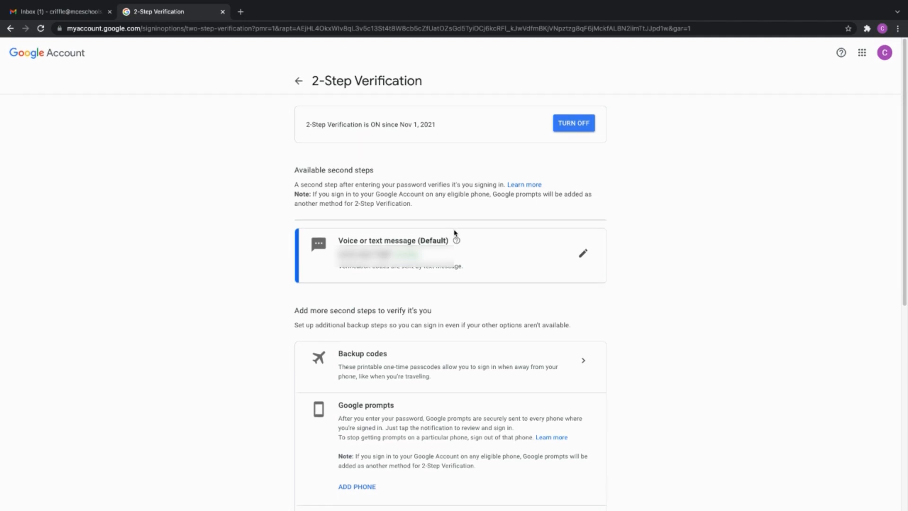